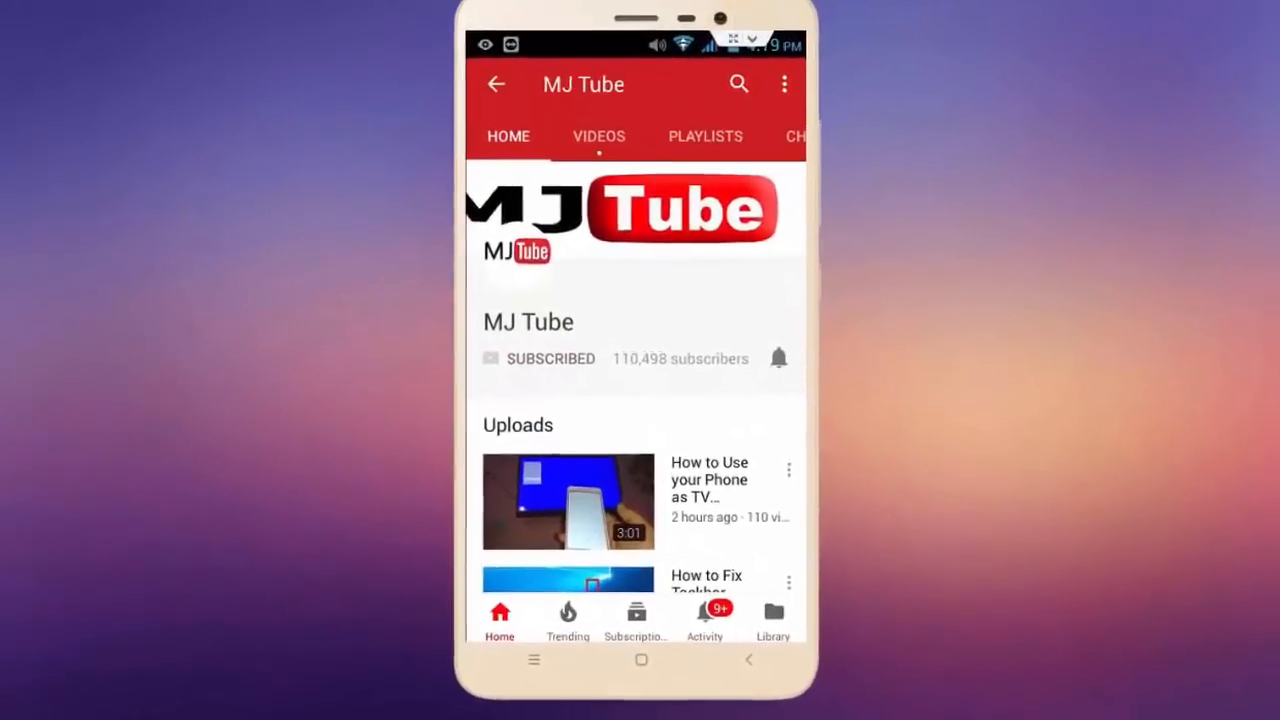
# Launch Microsoft Edge and land on the Google home page.
pyautogui.click(778, 358)
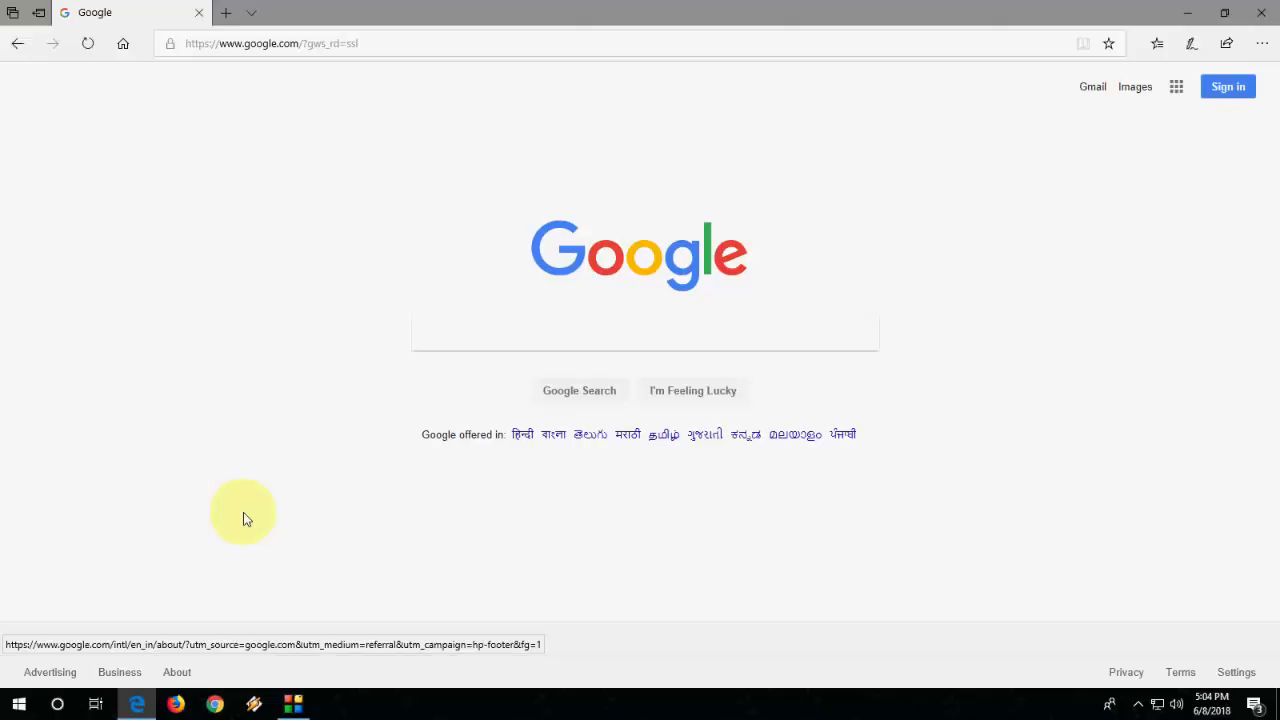
pyautogui.moveTo(456, 546)
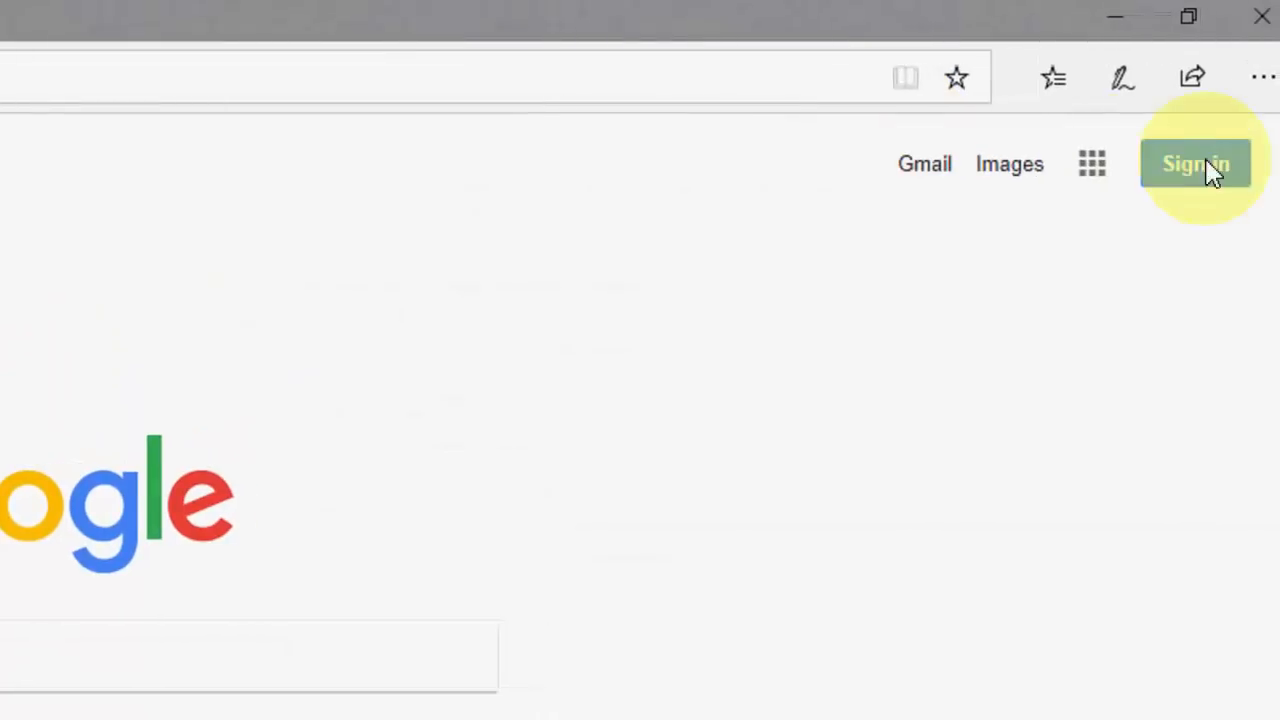
# Switch 'Use Adobe Flash Player' to Off in Edge's advanced settings, then close settings.
pyautogui.click(1262, 77)
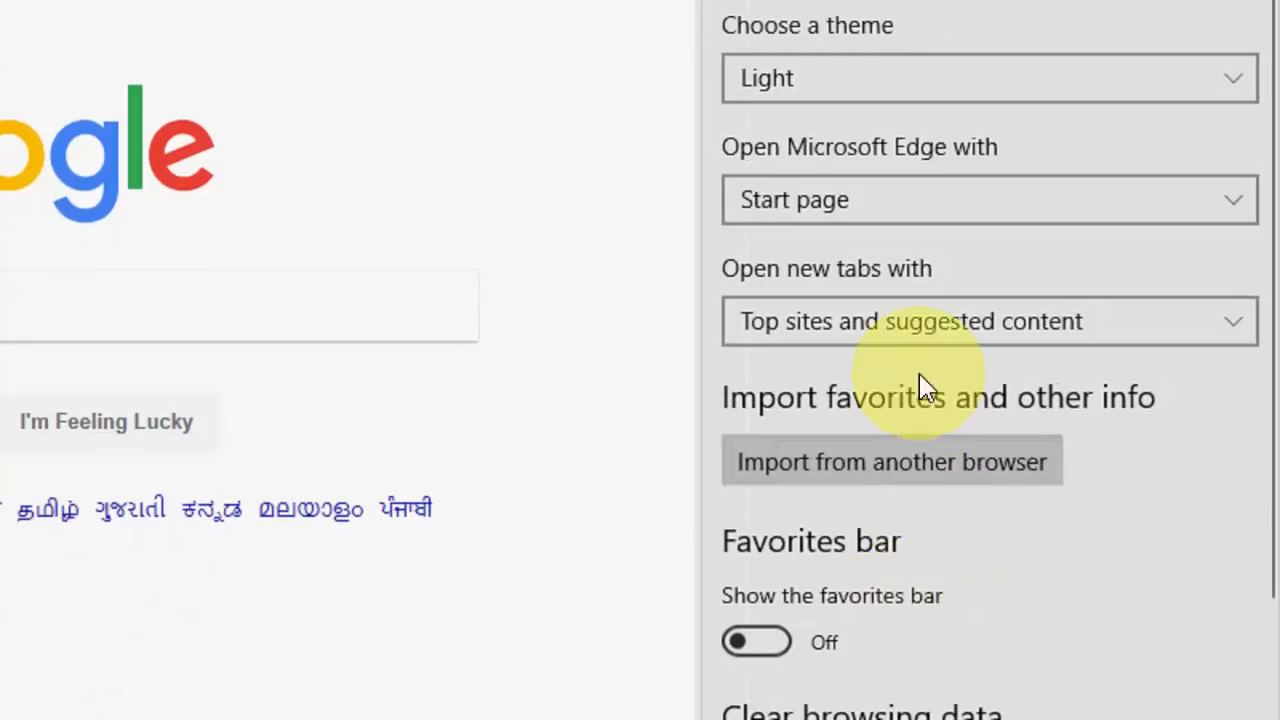
pyautogui.scroll(-3)
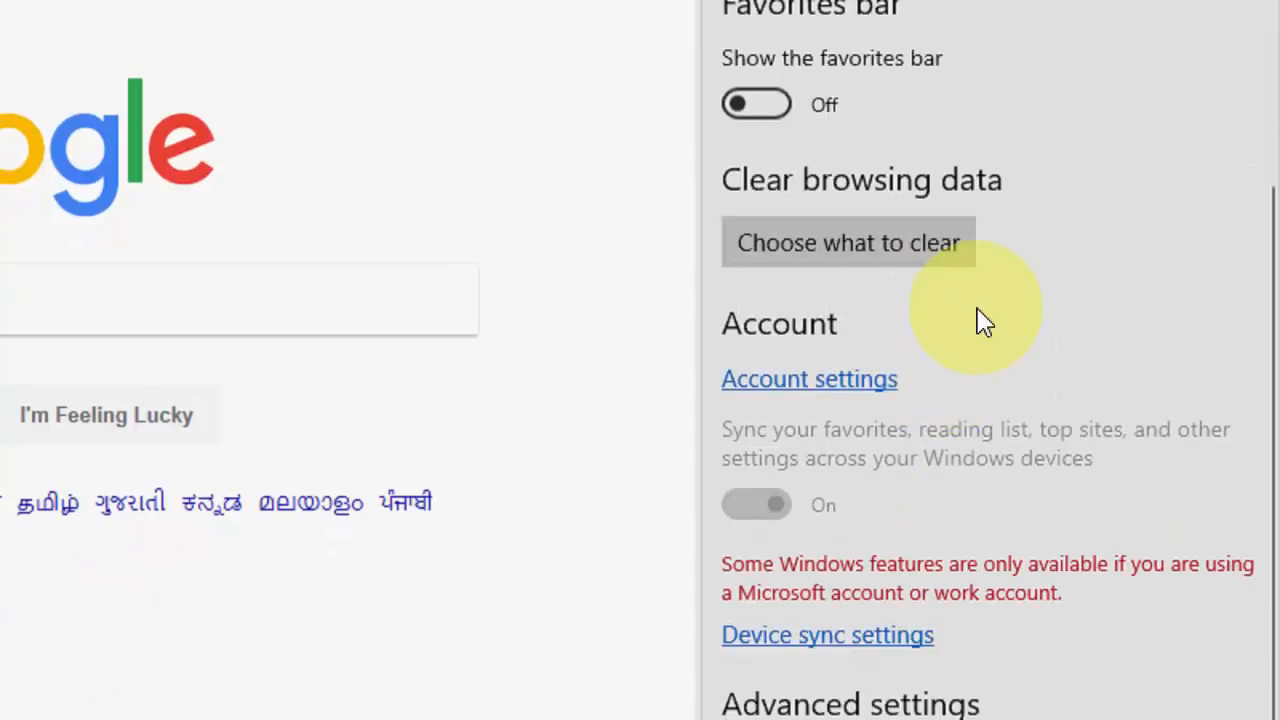
pyautogui.scroll(-3)
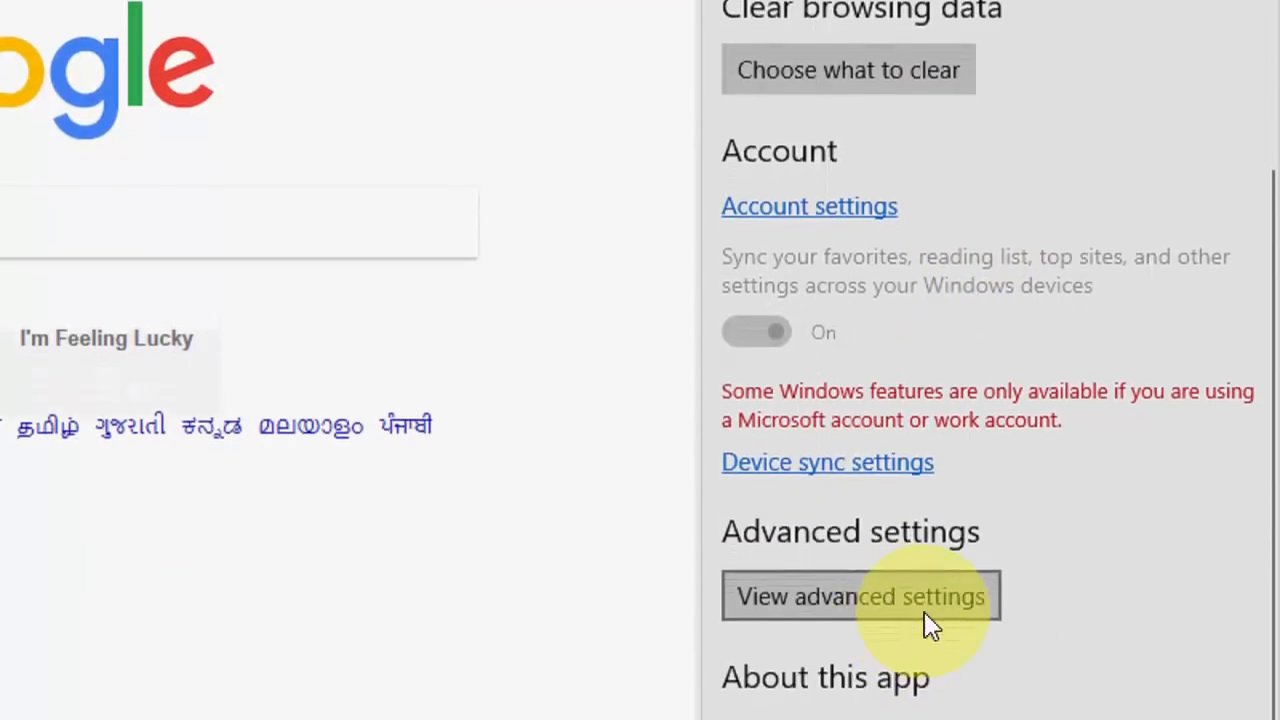
pyautogui.click(860, 595)
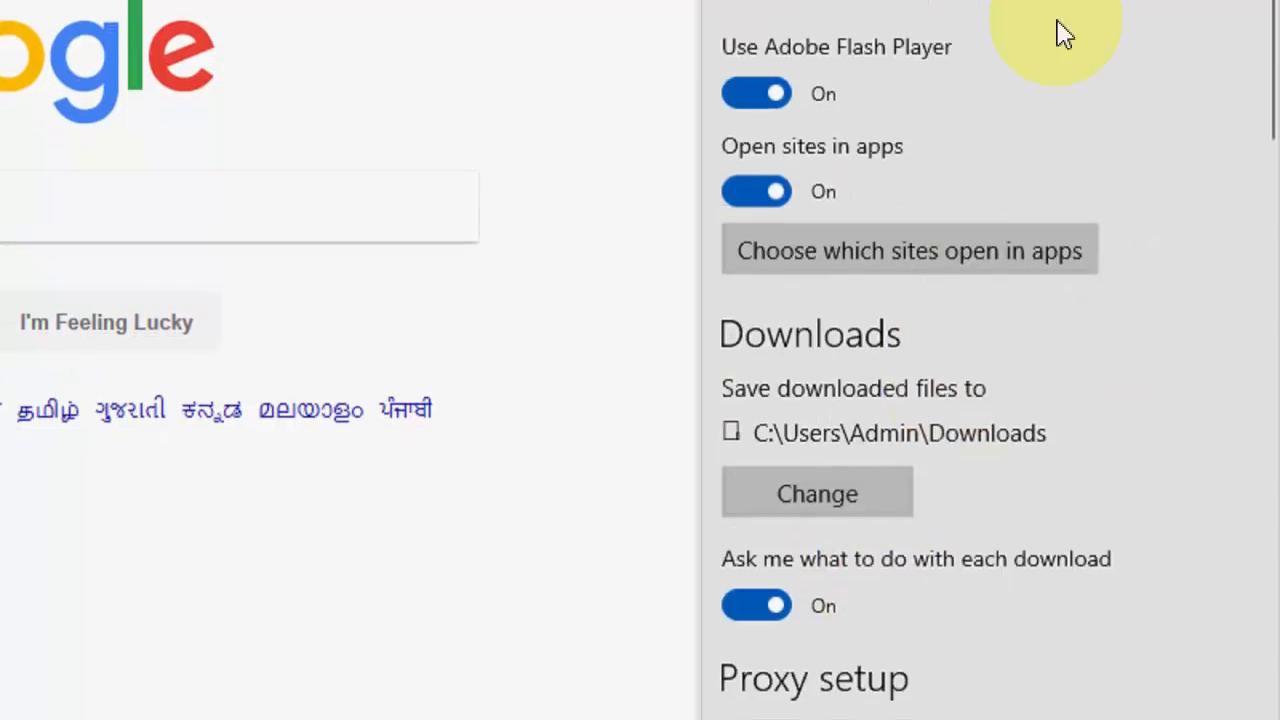
pyautogui.scroll(-3)
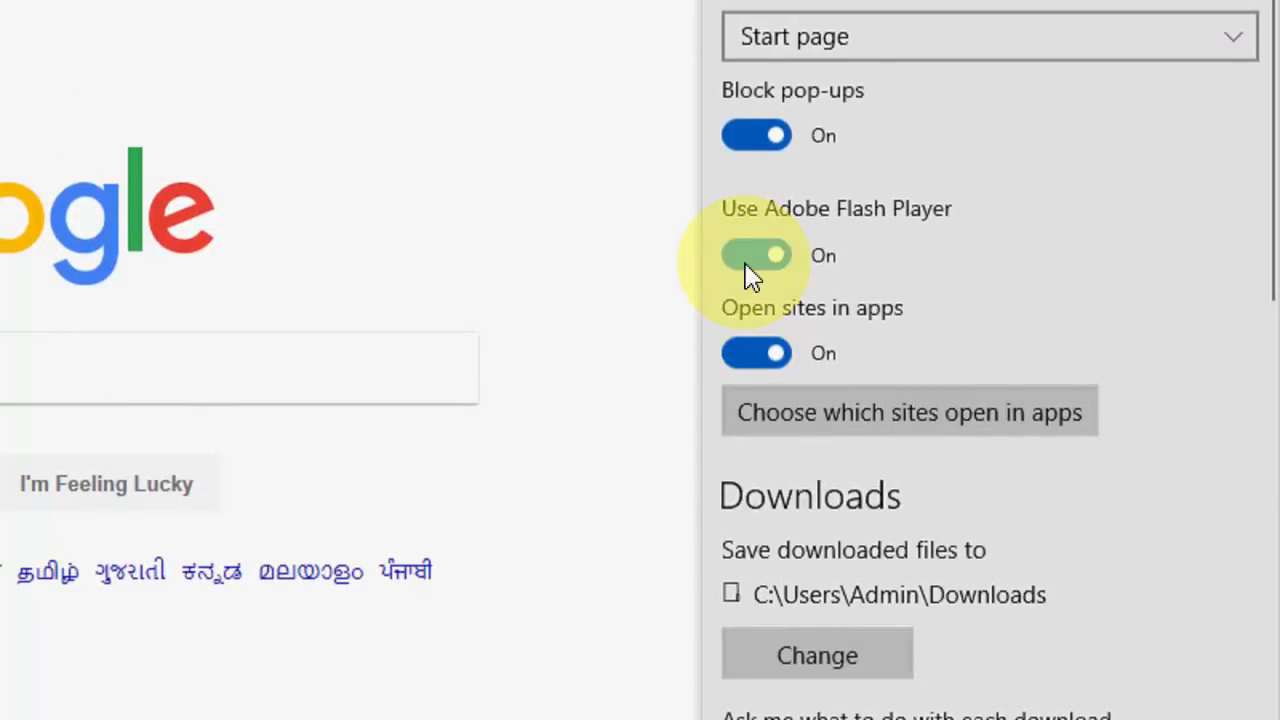
pyautogui.click(756, 255)
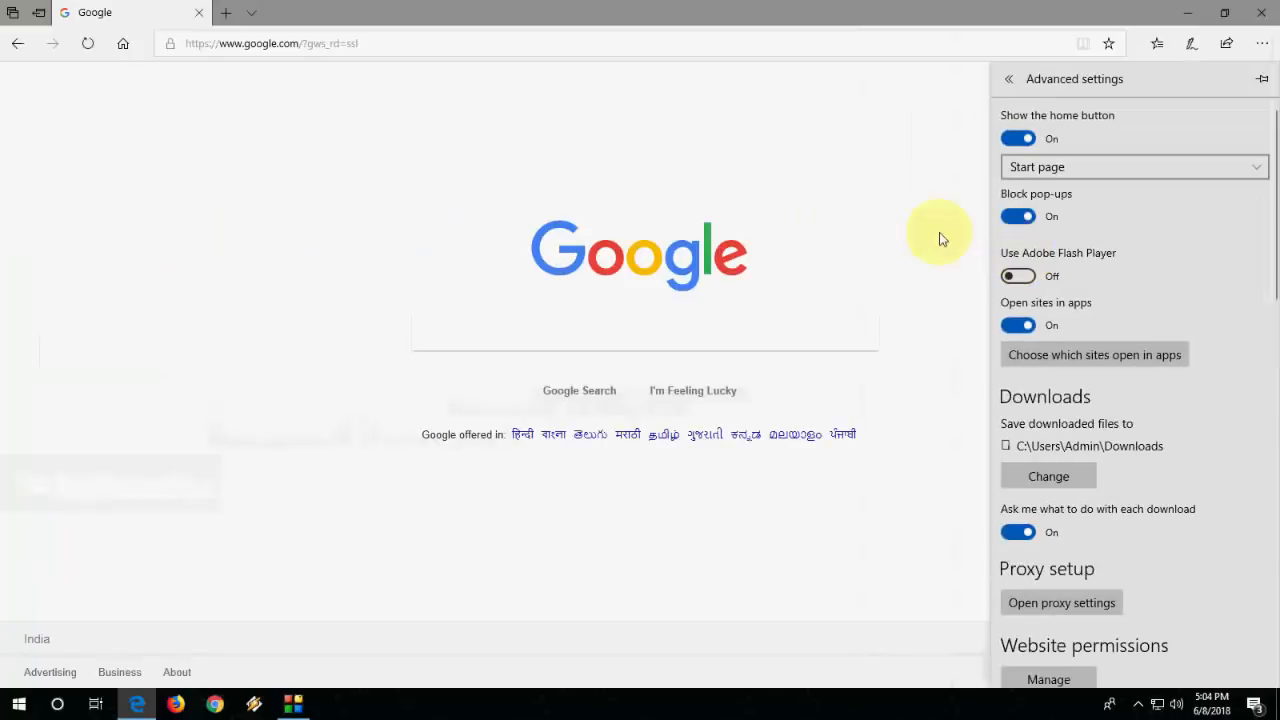
pyautogui.click(1009, 79)
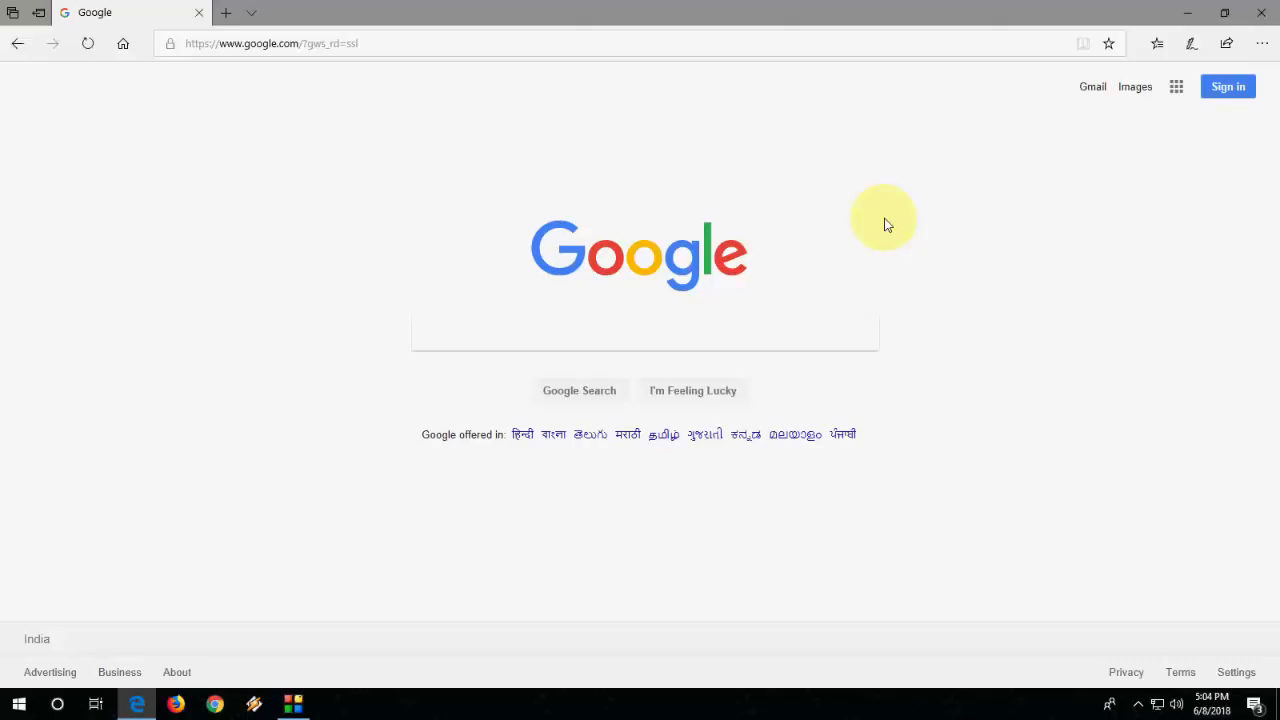
# Clear Edge's 'Cached data and files' via Choose what to clear in settings.
pyautogui.click(1262, 43)
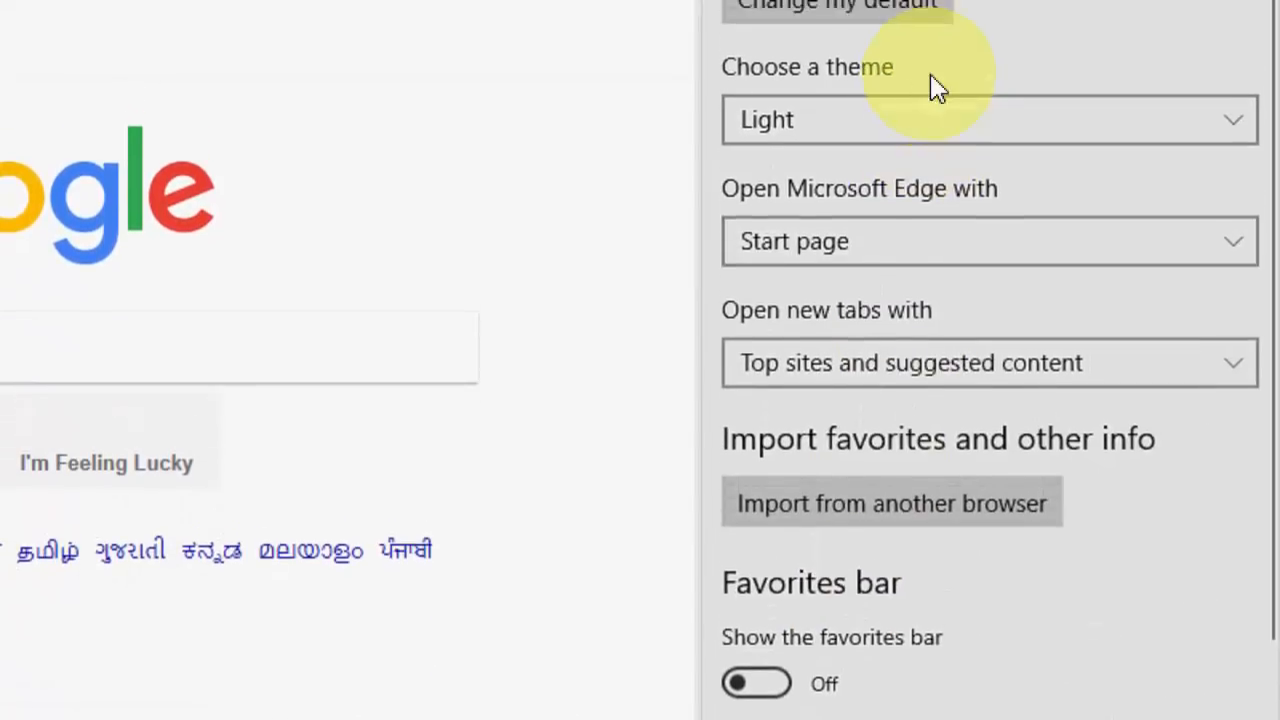
pyautogui.scroll(-3)
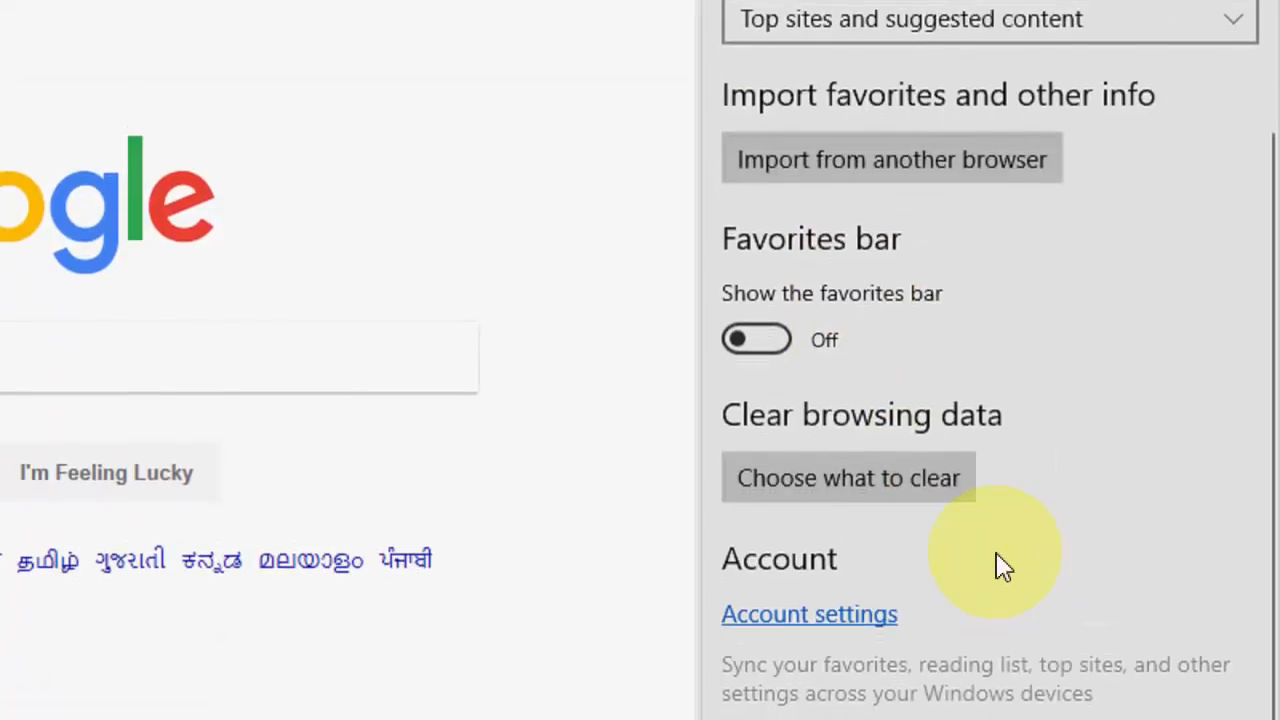
pyautogui.moveTo(745, 515)
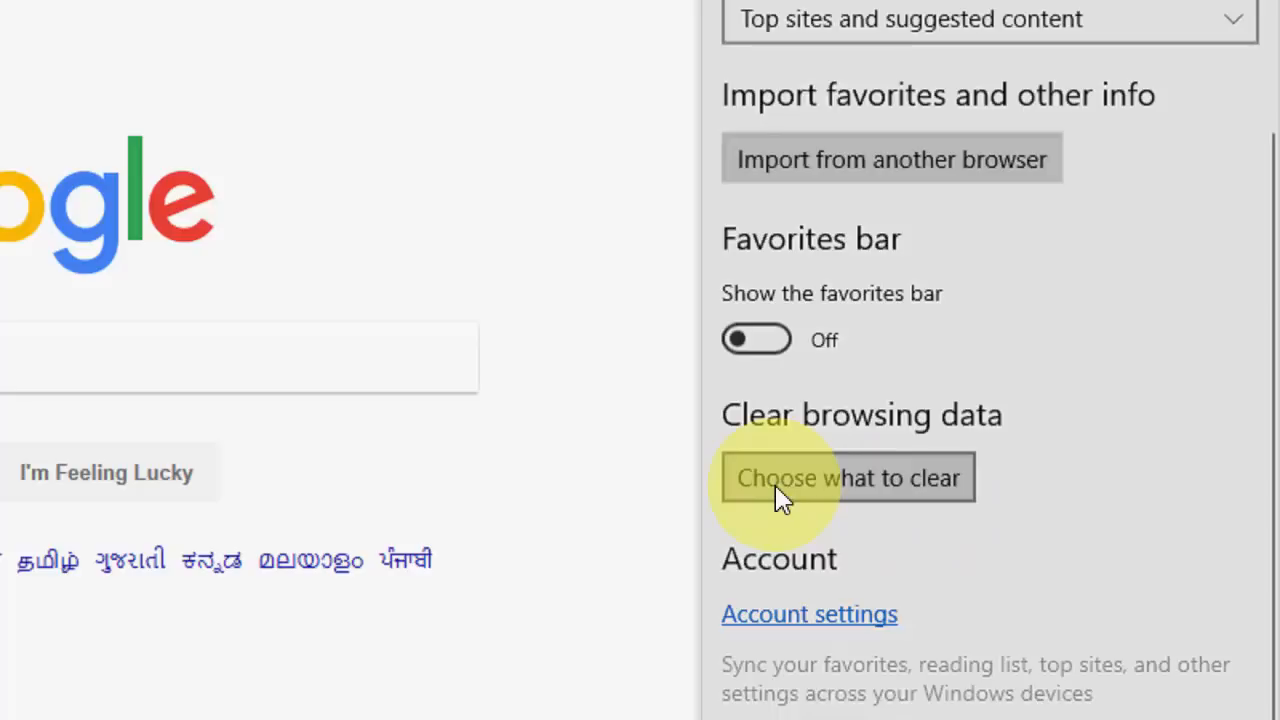
pyautogui.click(846, 477)
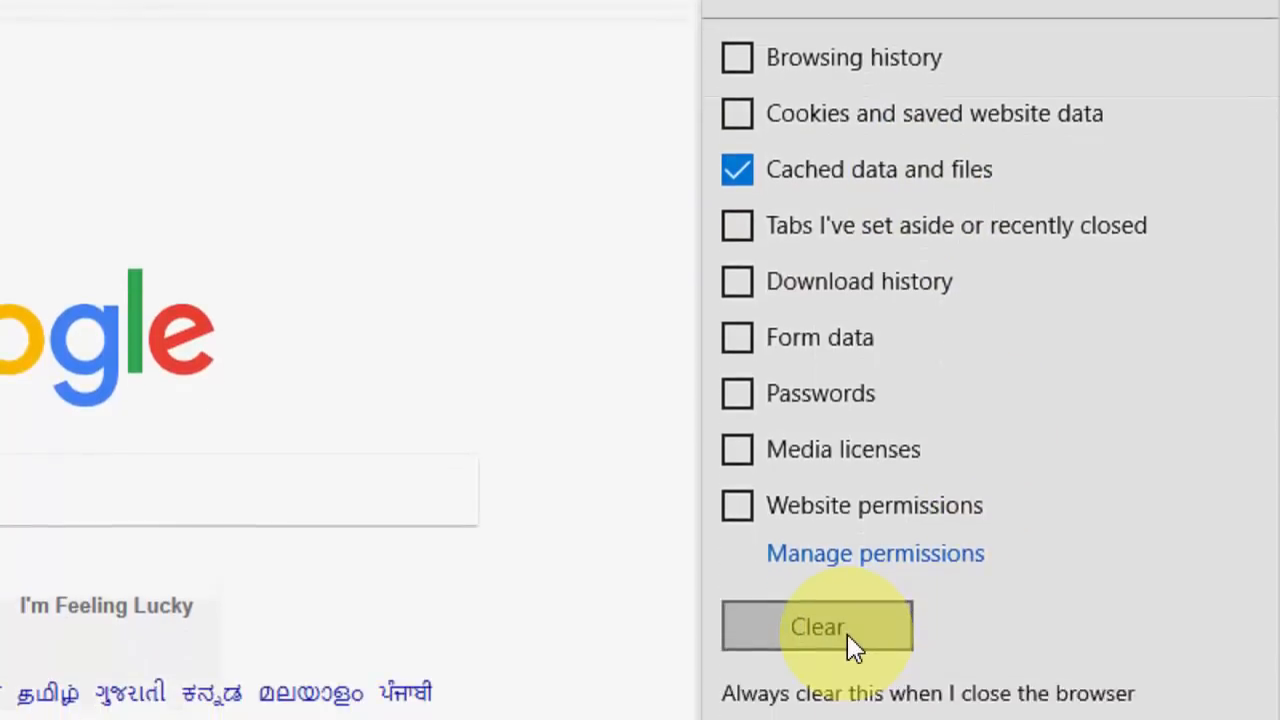
pyautogui.scroll(-3)
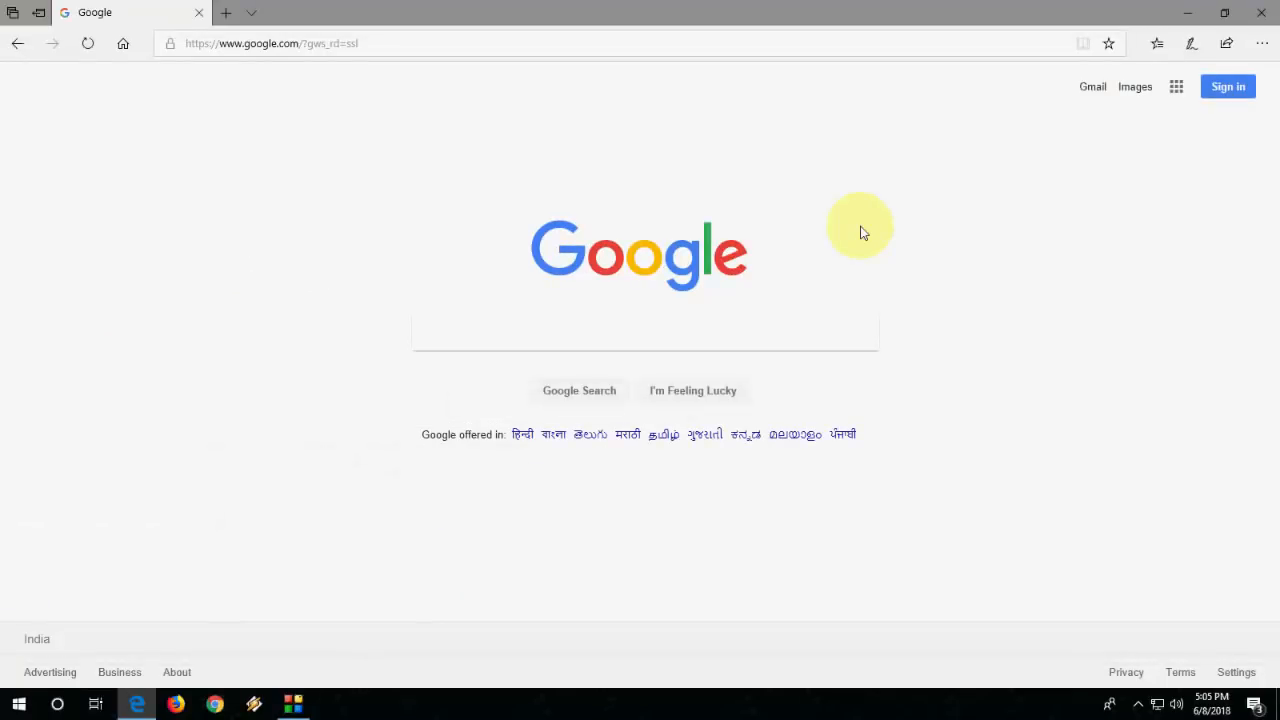
pyautogui.moveTo(262, 92)
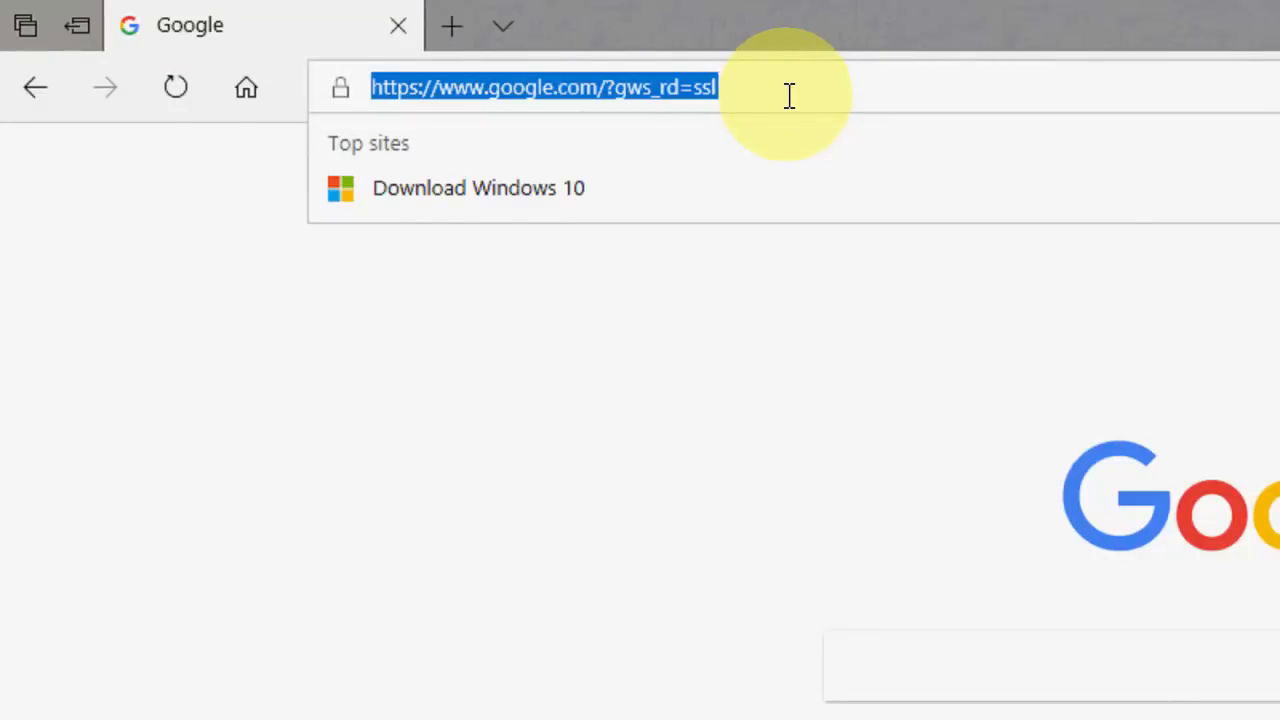
# Reset all flags to default on about:flags, then go back to Google.
pyautogui.write('about:flags')
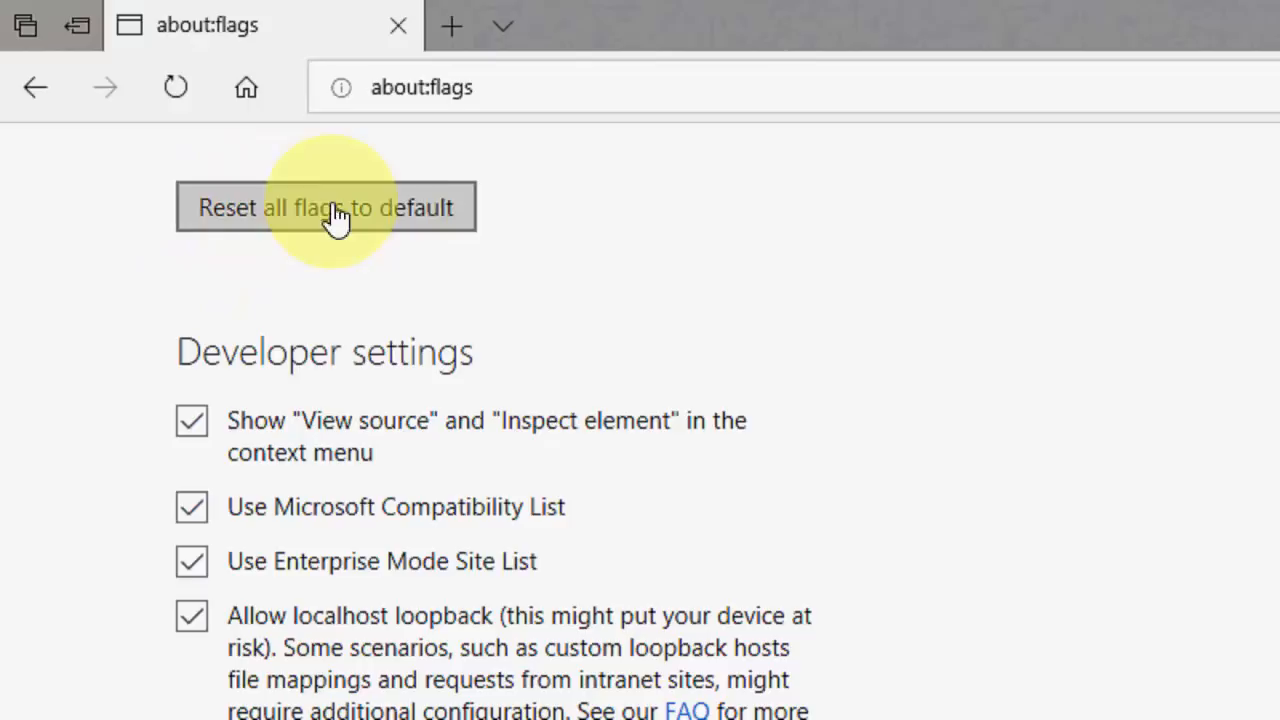
pyautogui.moveTo(410, 216)
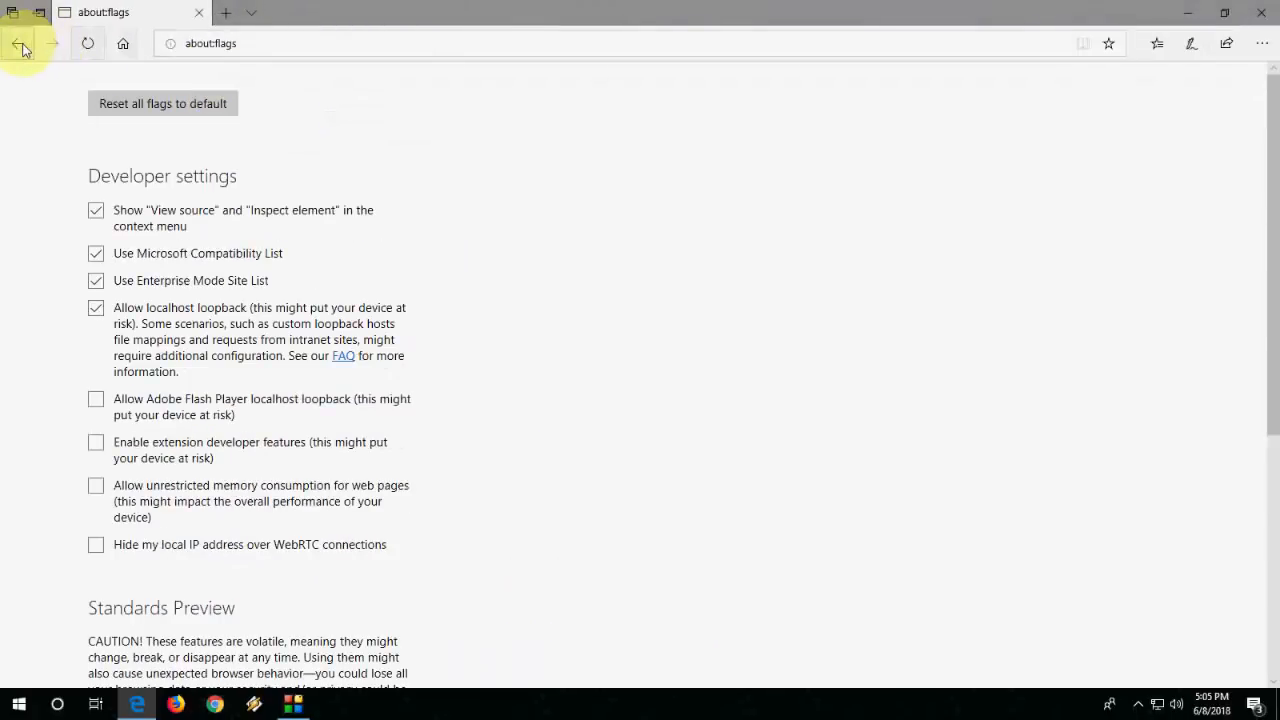
pyautogui.moveTo(18, 43)
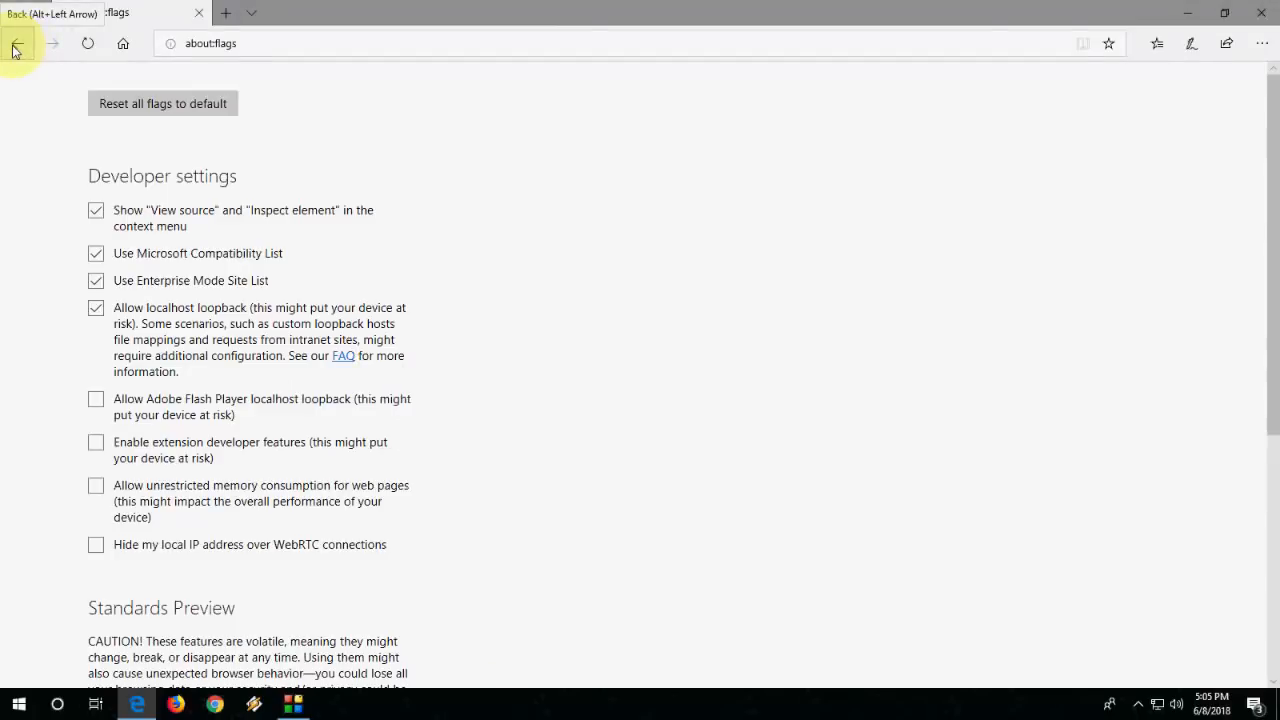
pyautogui.click(17, 43)
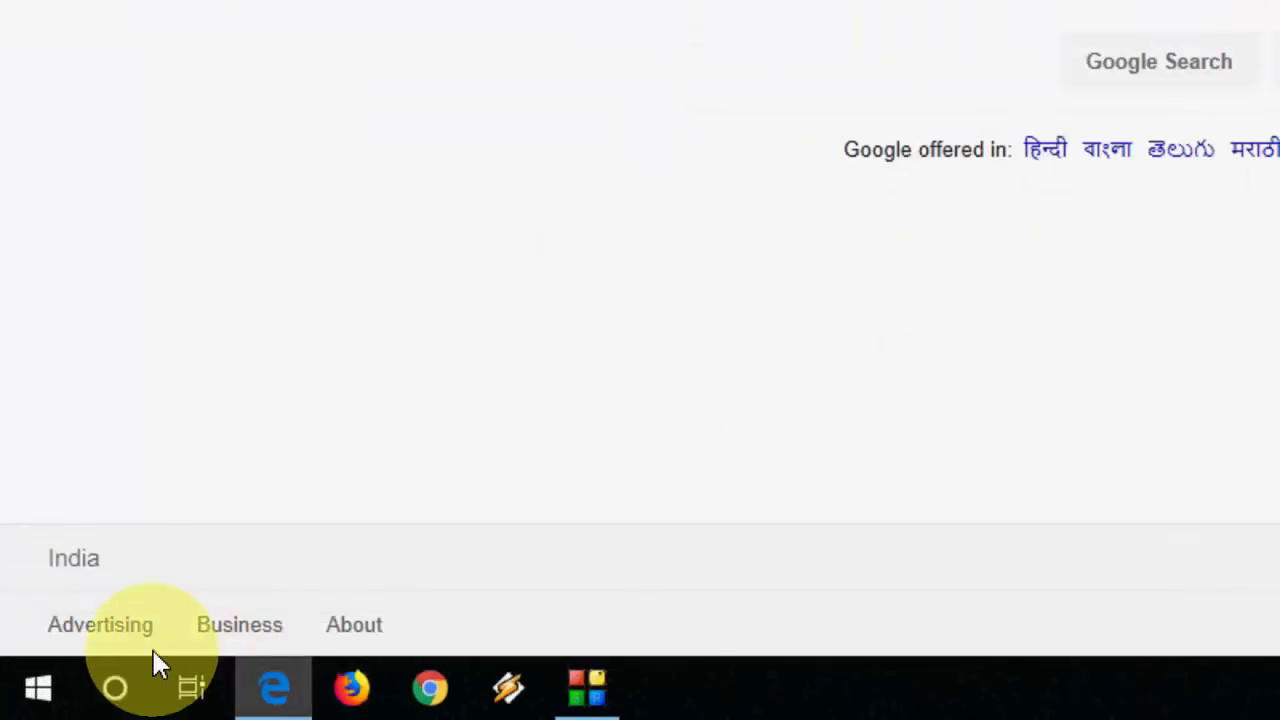
# Enable 'Use software rendering instead of GPU rendering' in Internet Options, then refresh the desktop.
pyautogui.write('intenet')
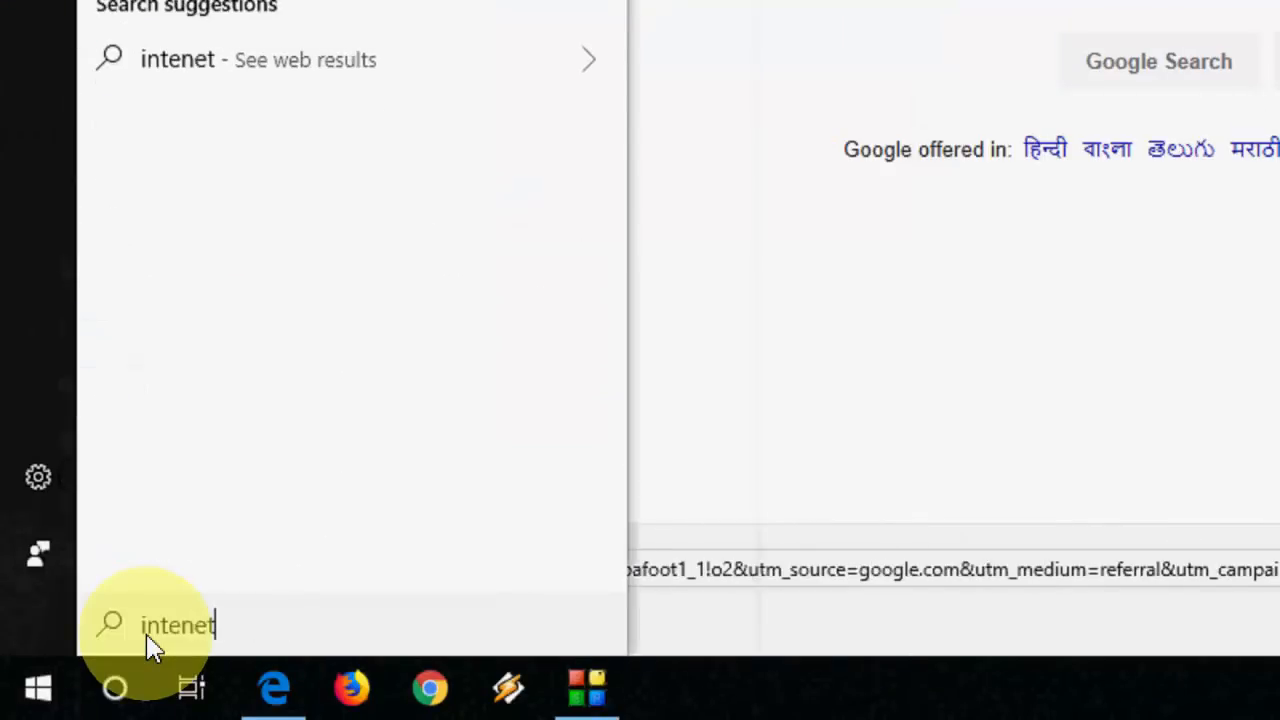
pyautogui.write('options')
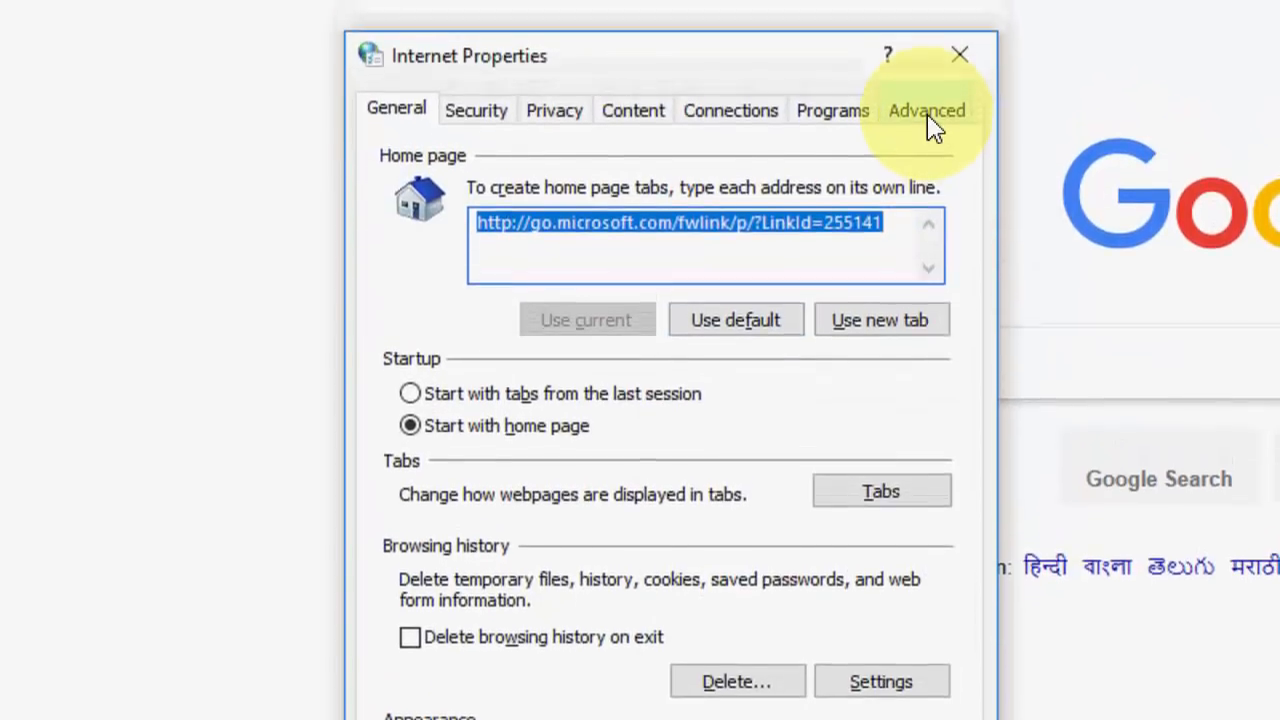
pyautogui.click(925, 110)
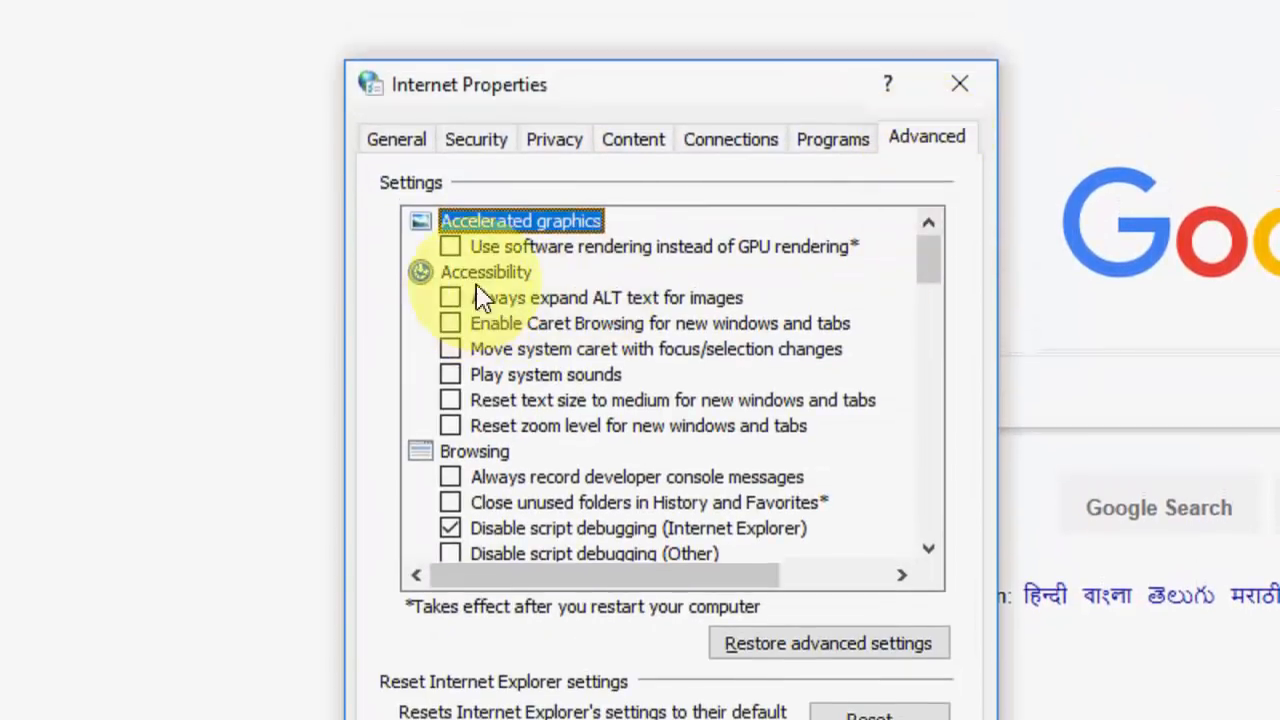
pyautogui.moveTo(620, 255)
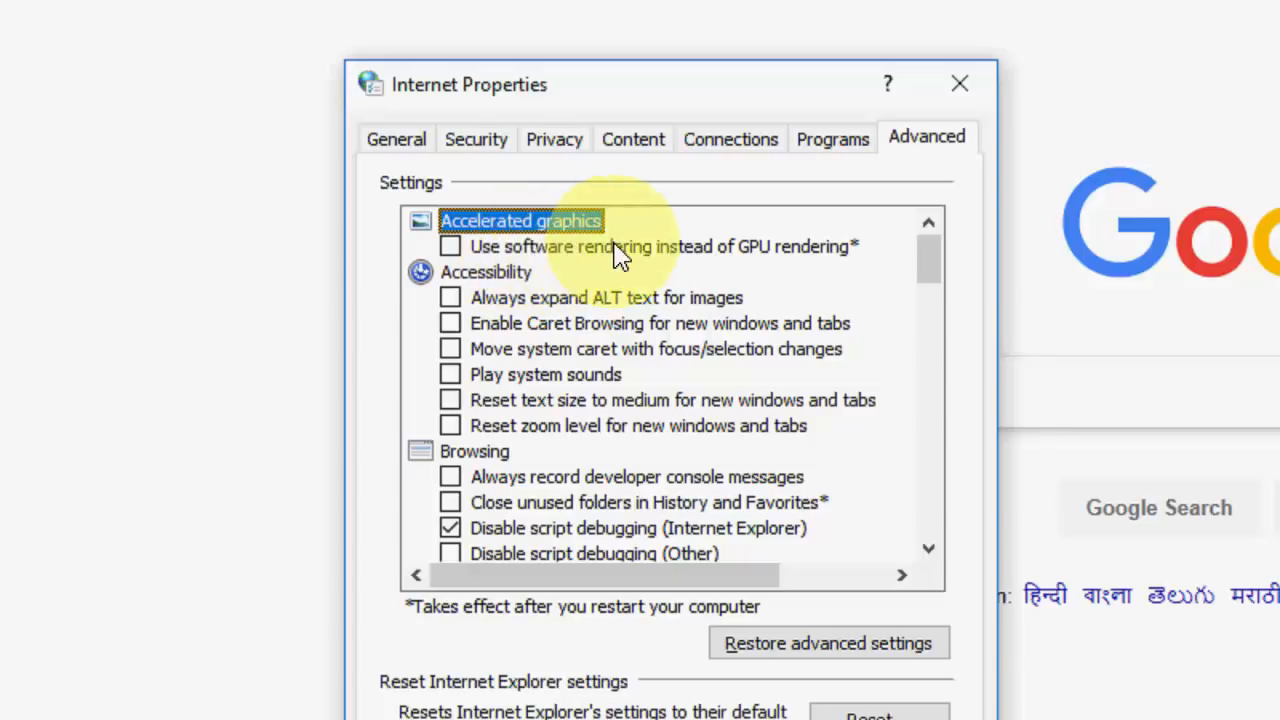
pyautogui.moveTo(470, 260)
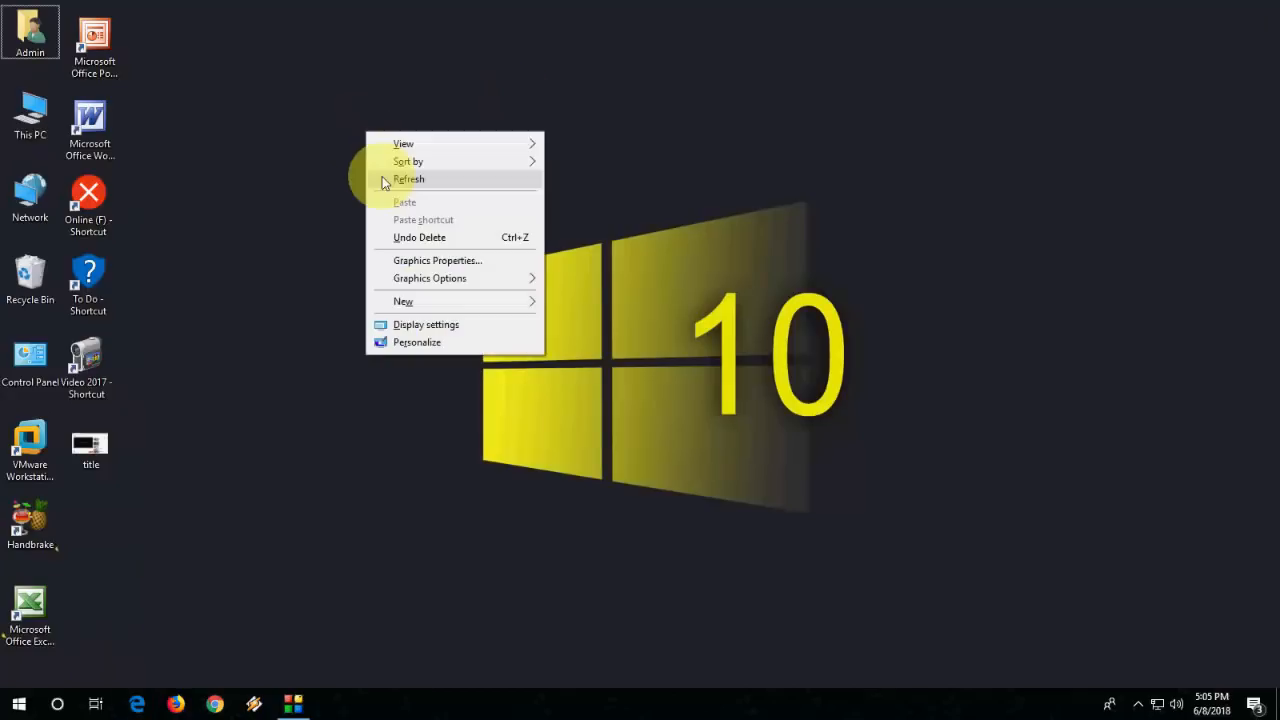
pyautogui.click(408, 179)
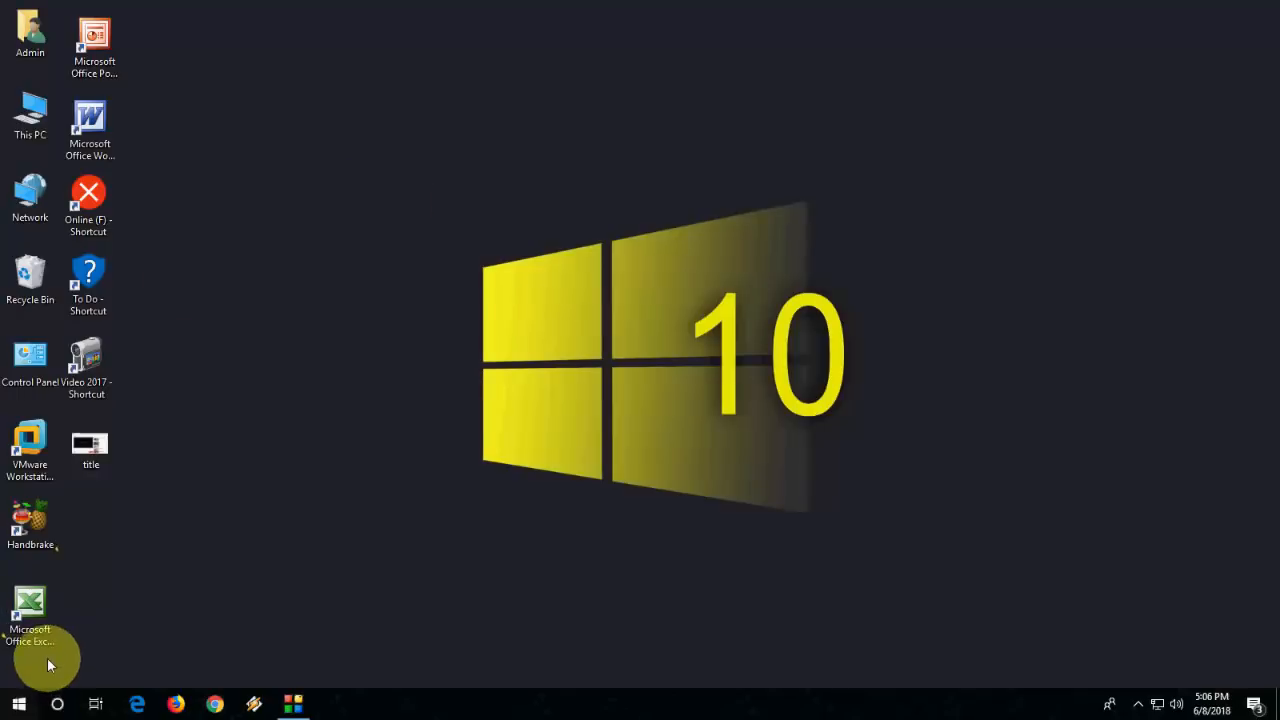
# Search Apps & features for 'edge' and open Microsoft Edge's Repair and Reset options.
pyautogui.click(18, 704)
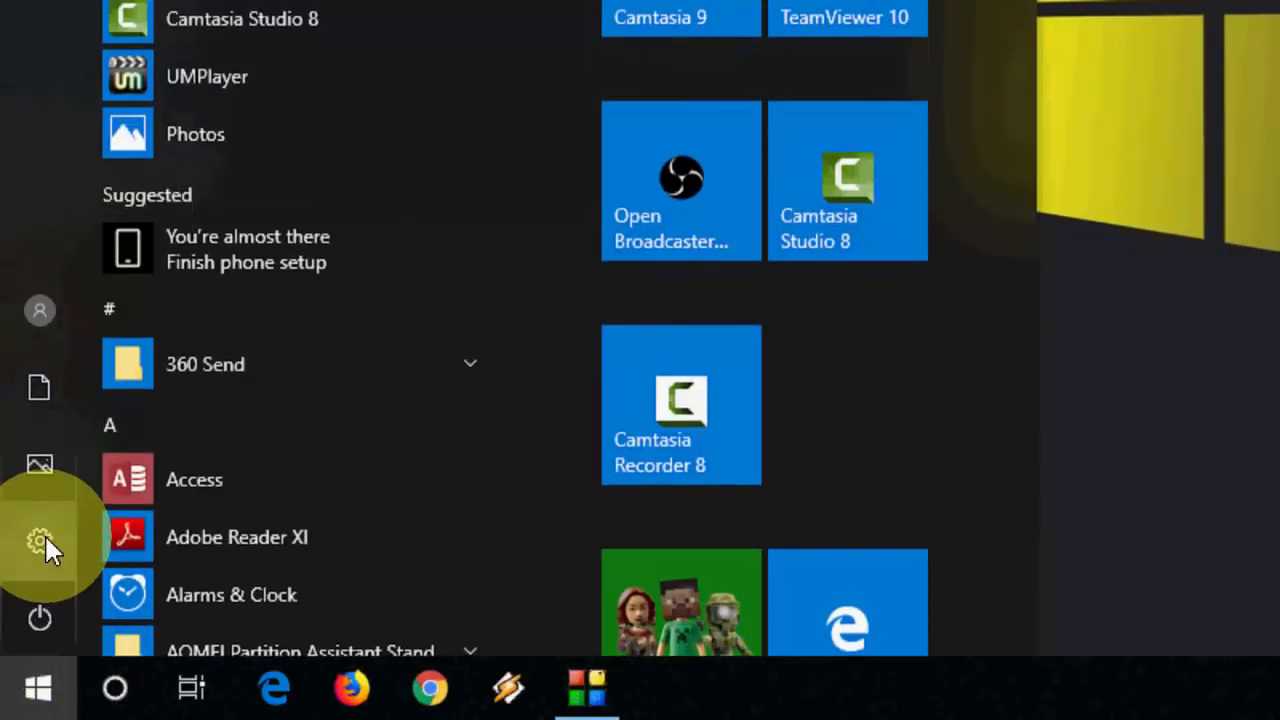
pyautogui.click(40, 537)
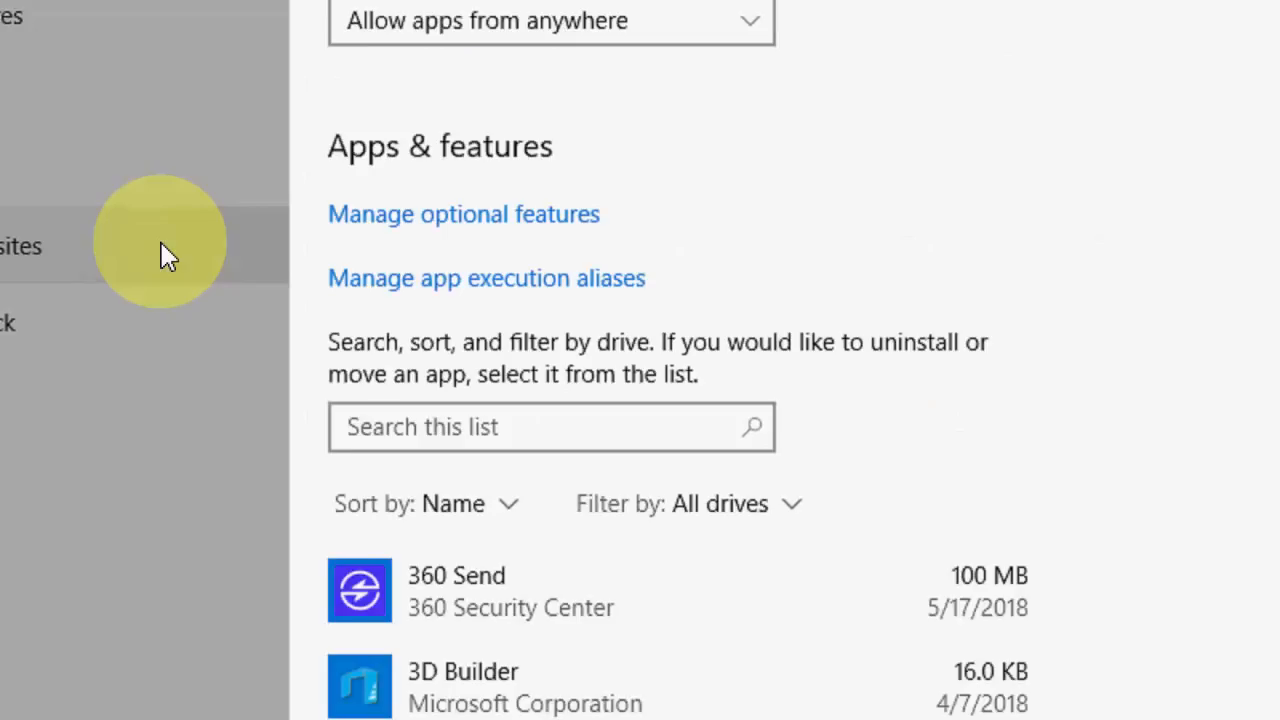
pyautogui.click(640, 436)
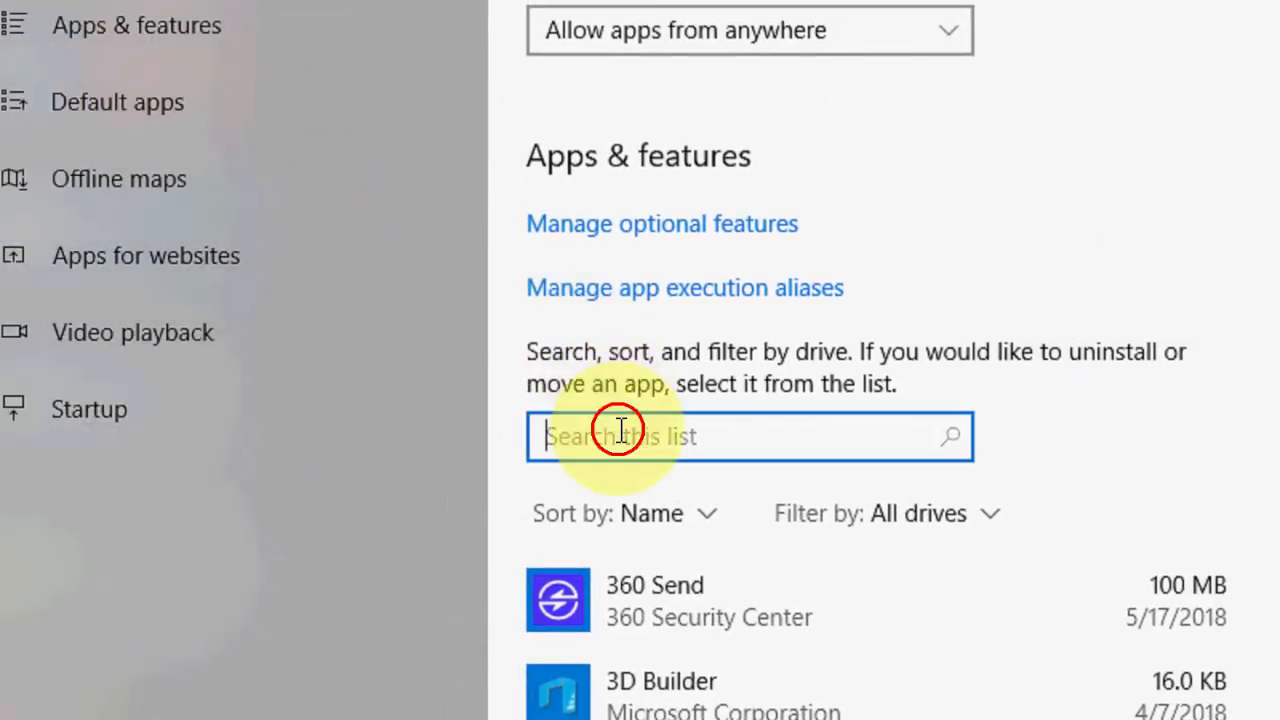
pyautogui.write('edge')
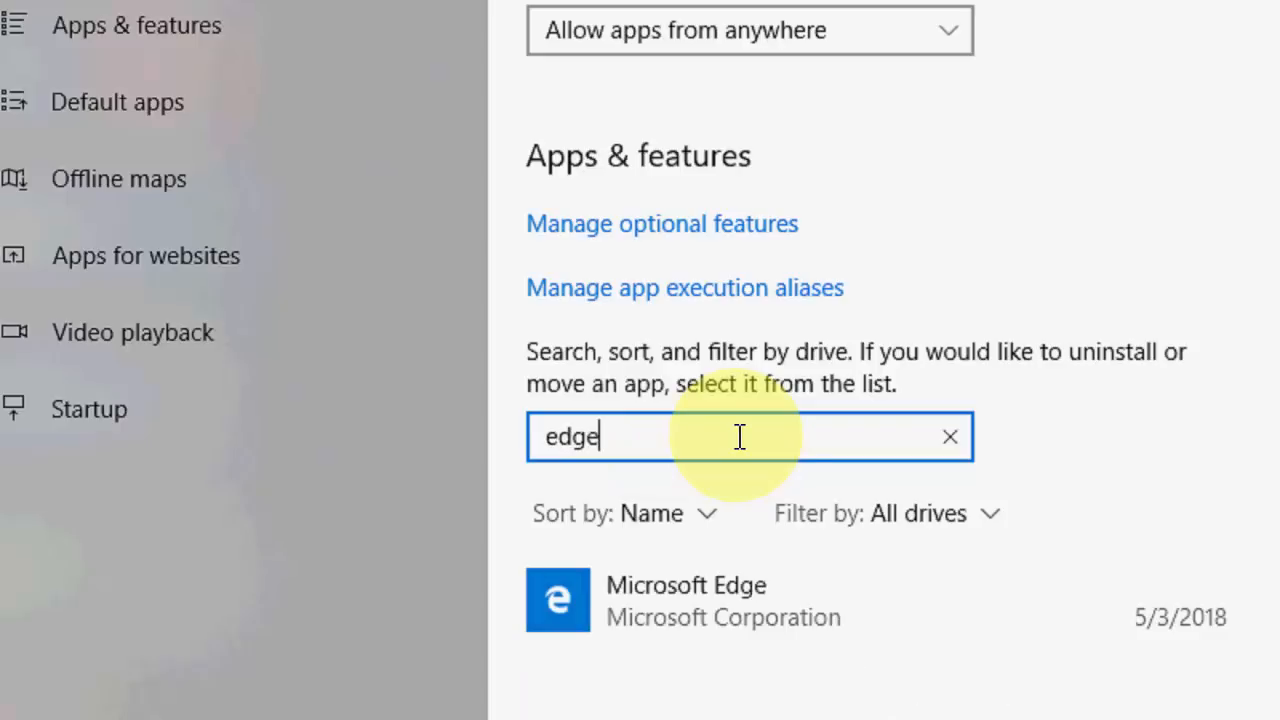
pyautogui.click(686, 600)
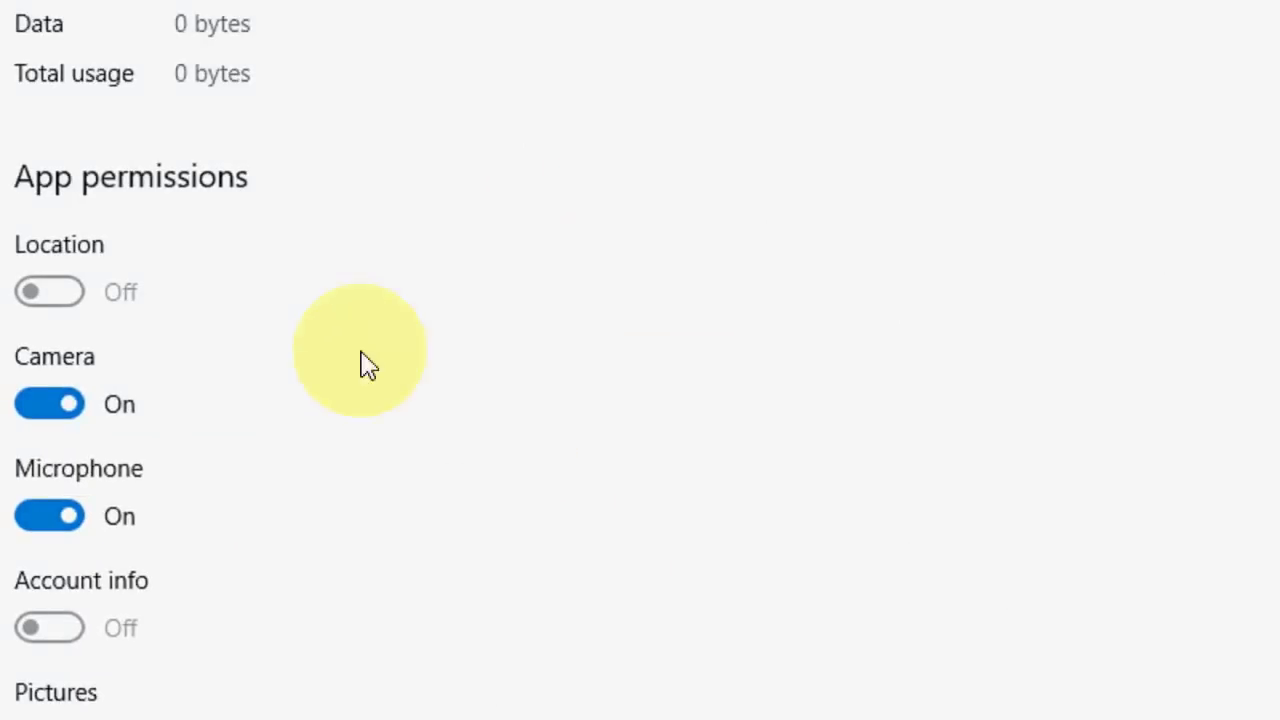
pyautogui.scroll(-3)
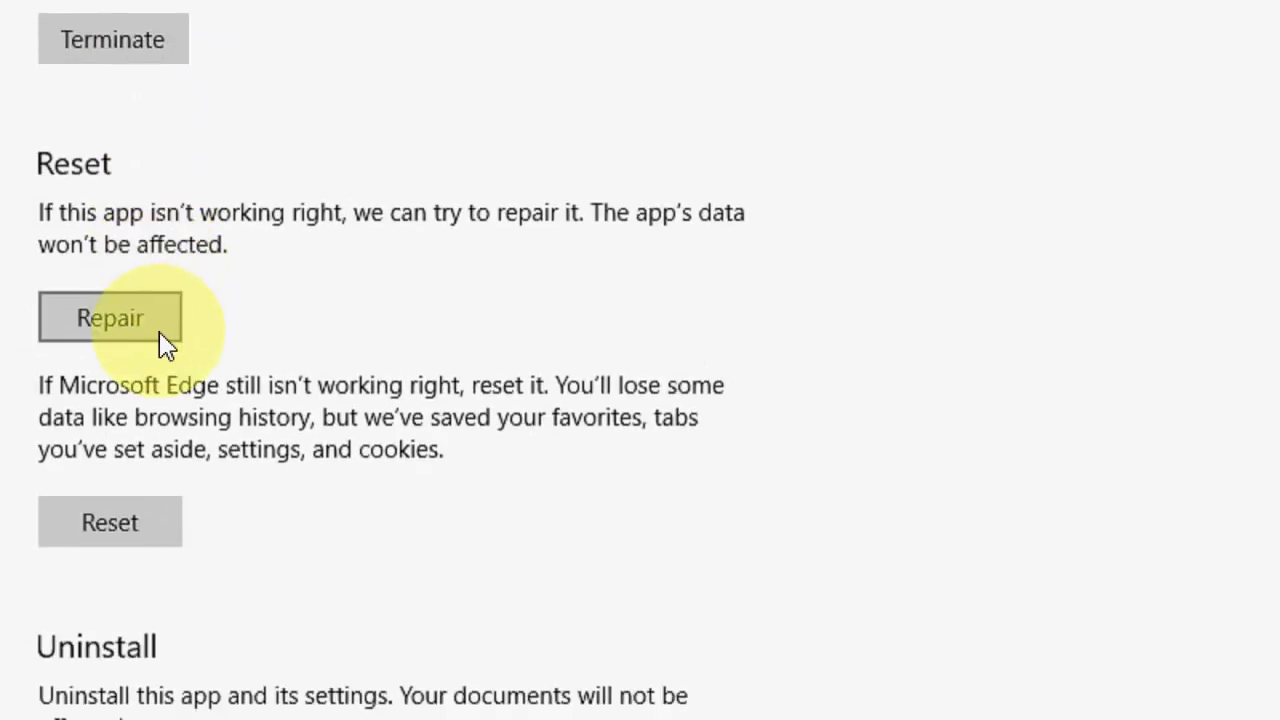
pyautogui.scroll(-3)
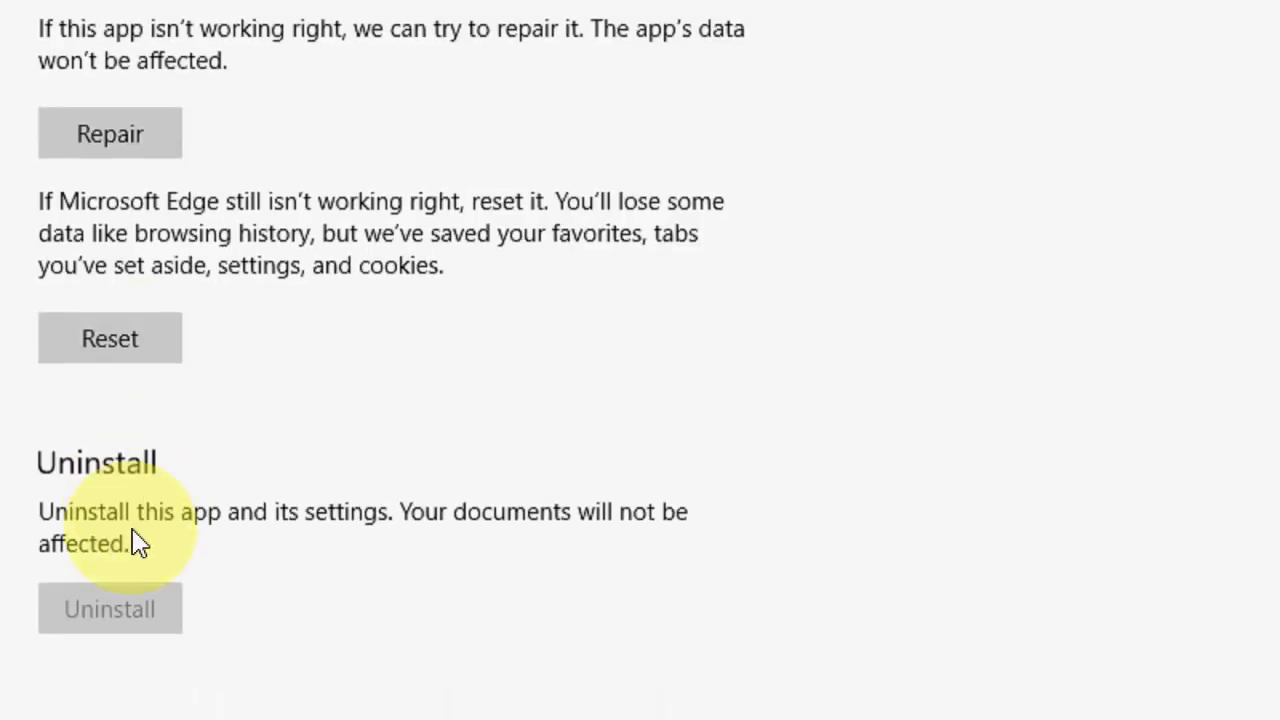
pyautogui.moveTo(275, 355)
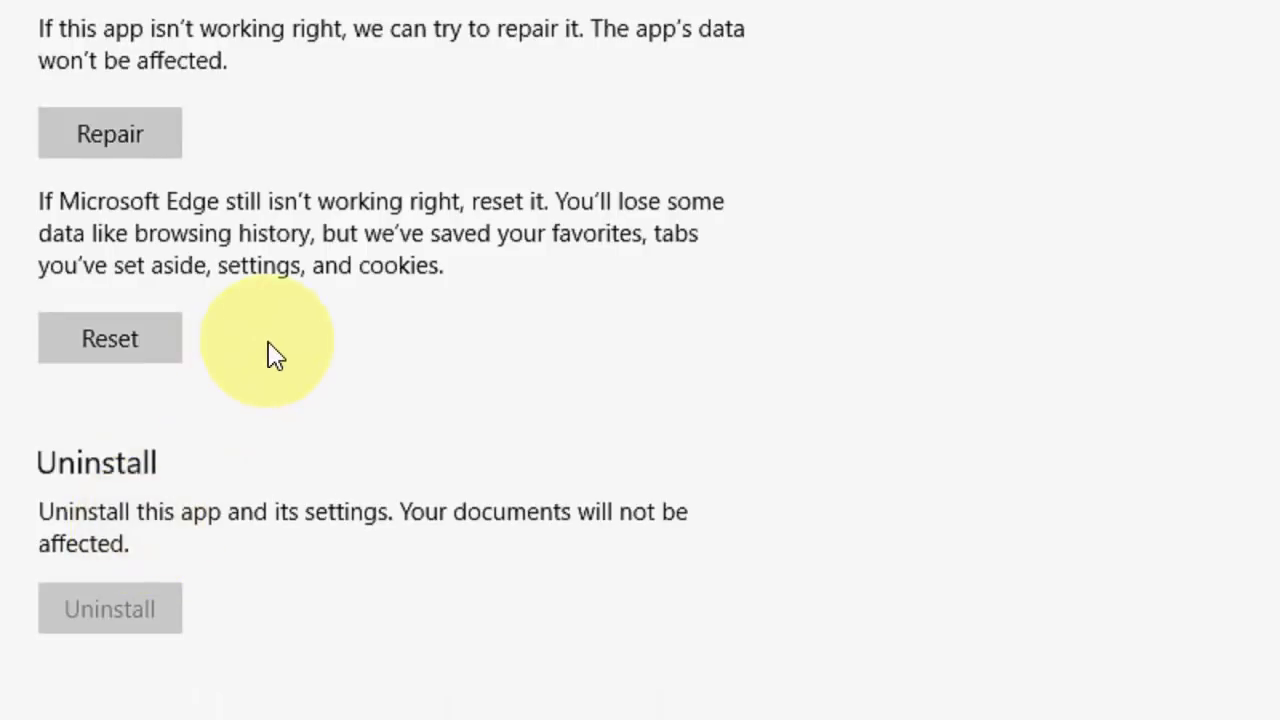
pyautogui.moveTo(290, 330)
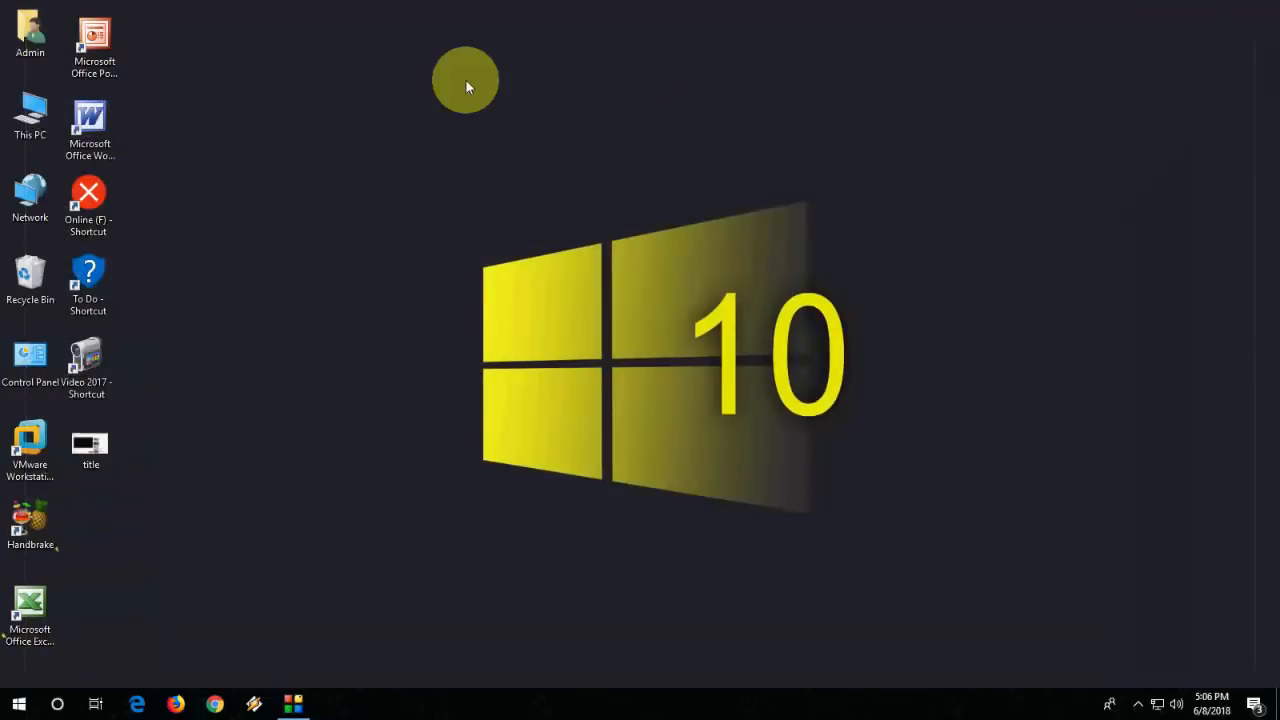
pyautogui.moveTo(470, 135)
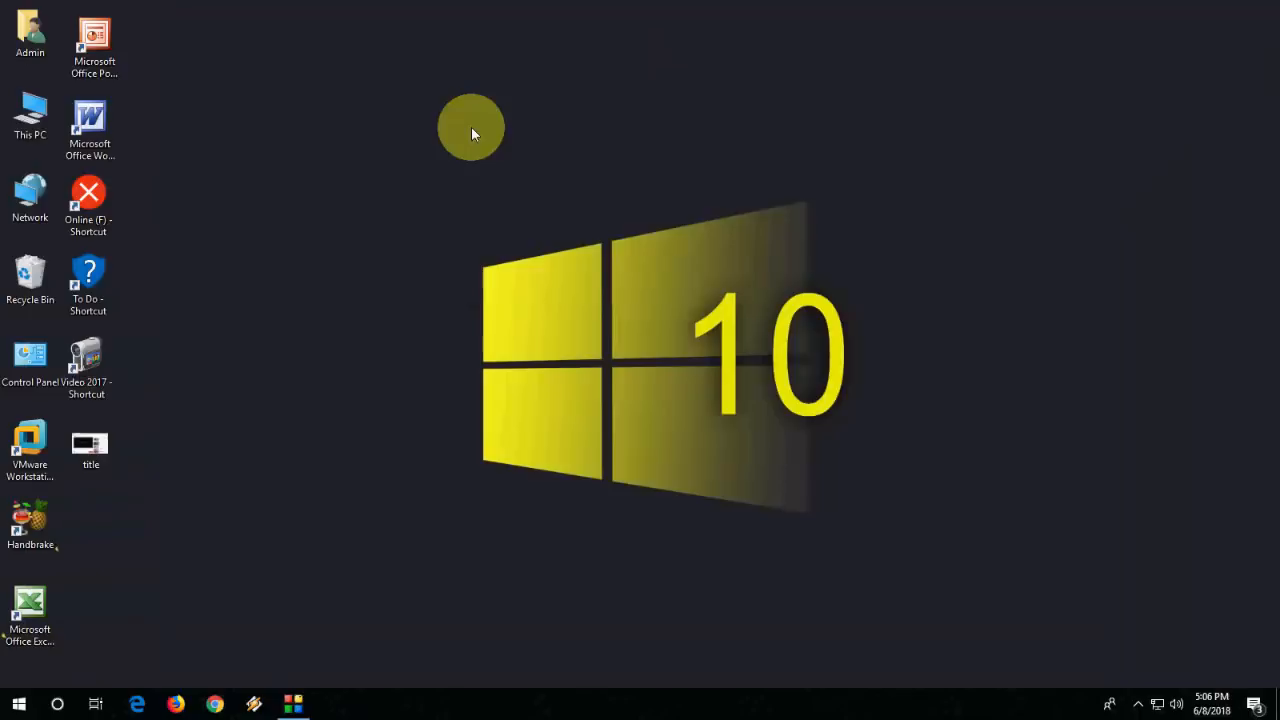